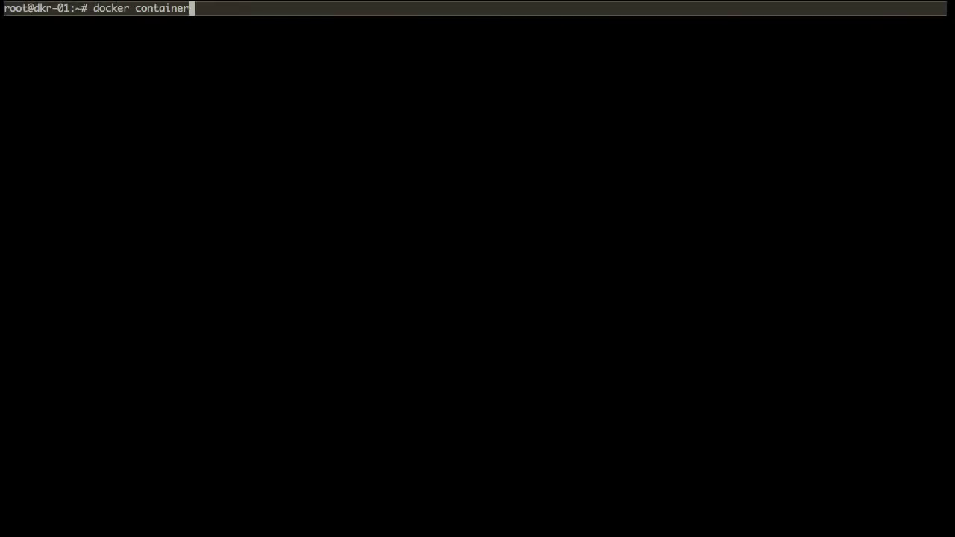
List local Docker images and view layer history for ghost, retrying with the ghost:alpine tag
{"action": "type", "text": "run"}
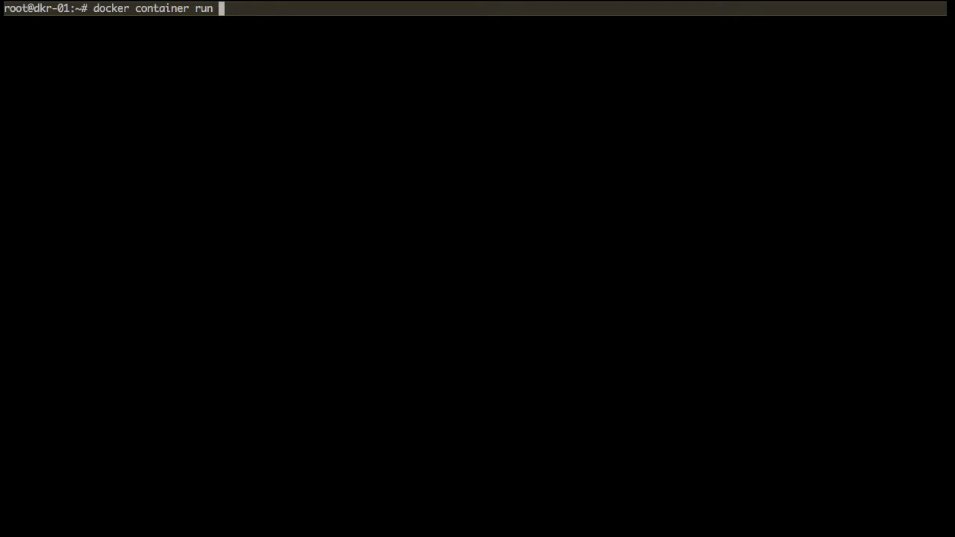
{"action": "key", "text": "BackSpace"}
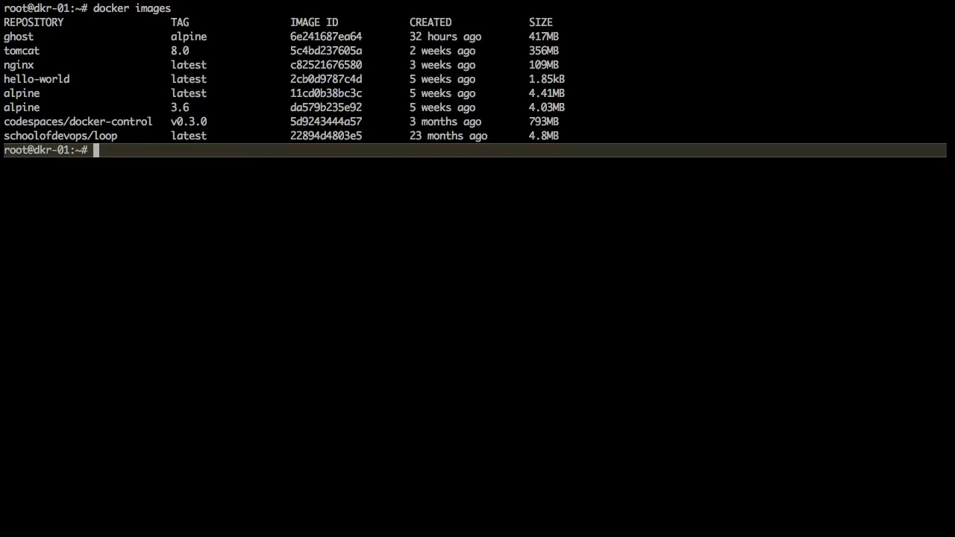
{"action": "type", "text": "docker image his"}
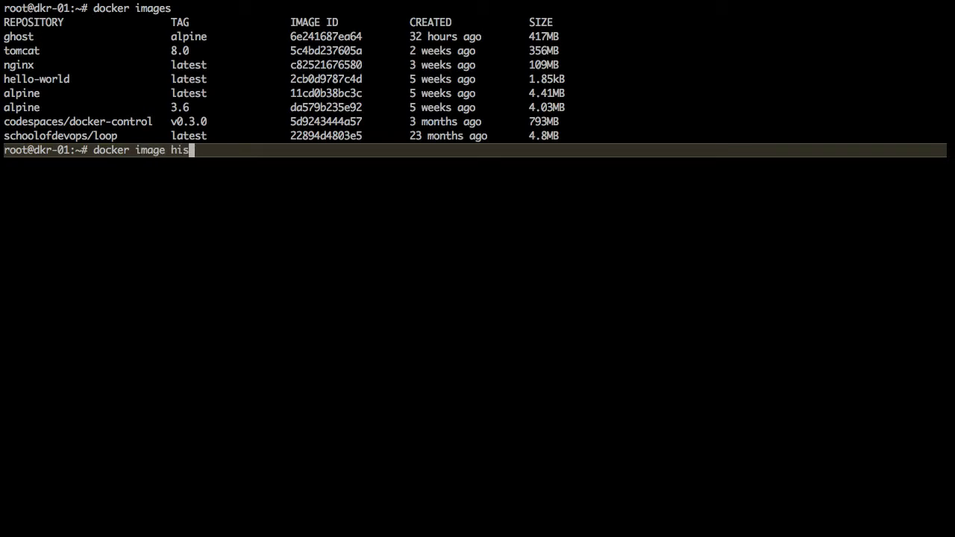
{"action": "type", "text": "tory"}
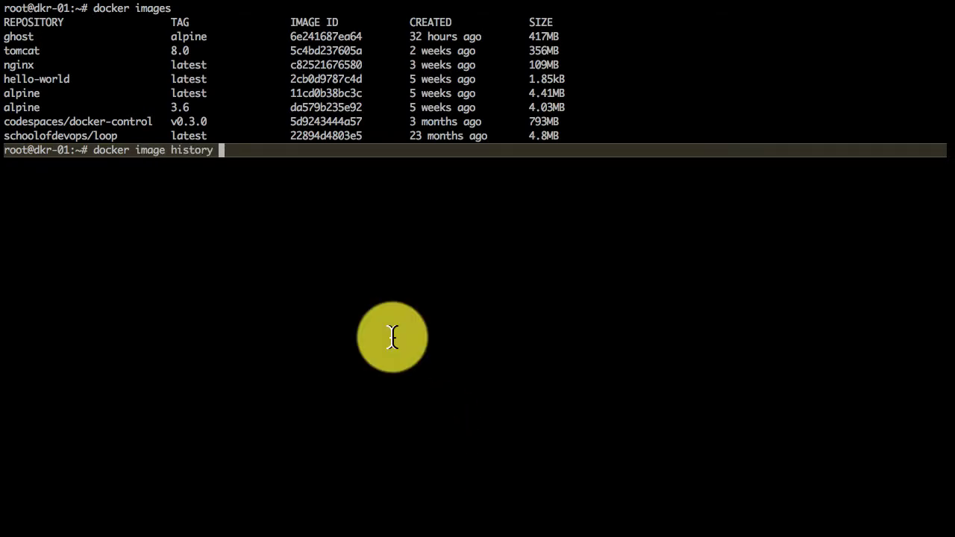
{"action": "type", "text": "ghost"}
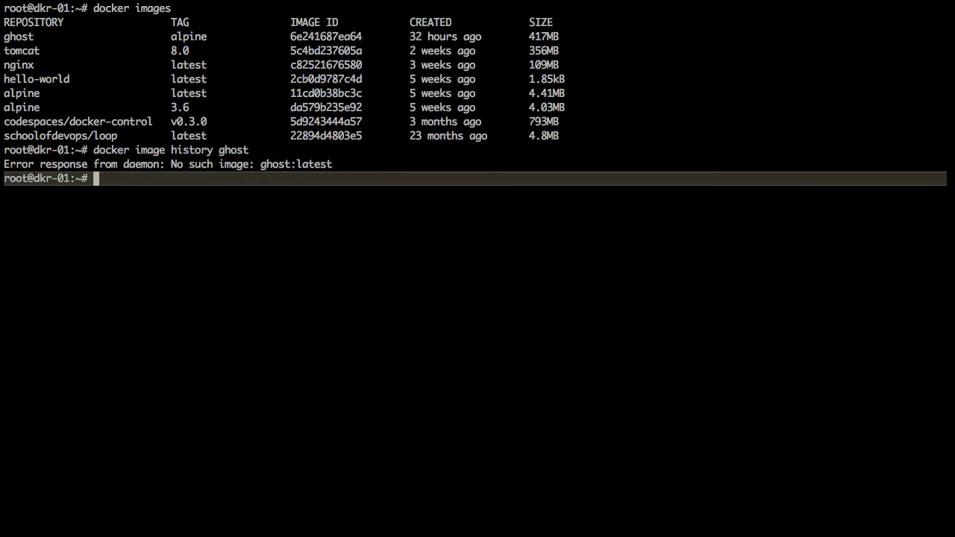
{"action": "type", "text": "do"}
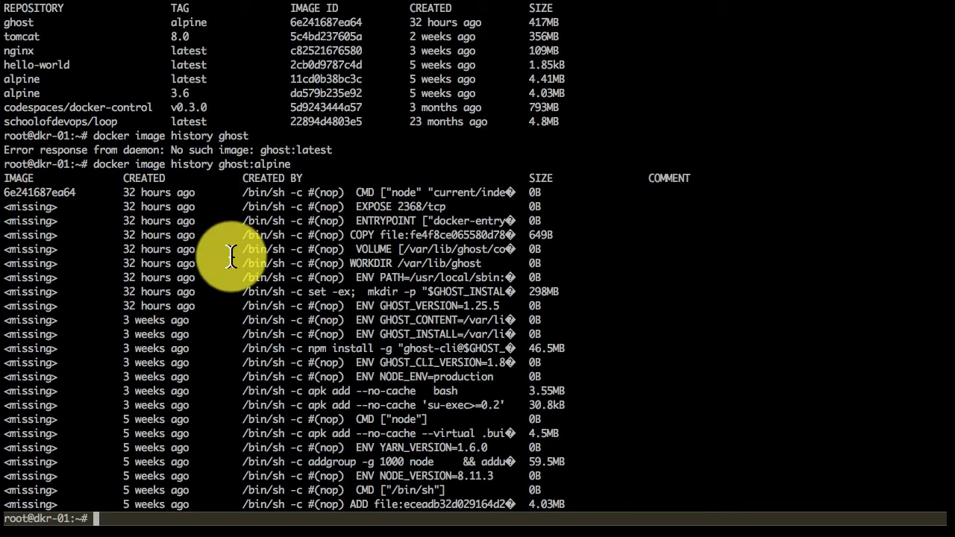
{"action": "mouse_move", "coordinate": [328, 490]}
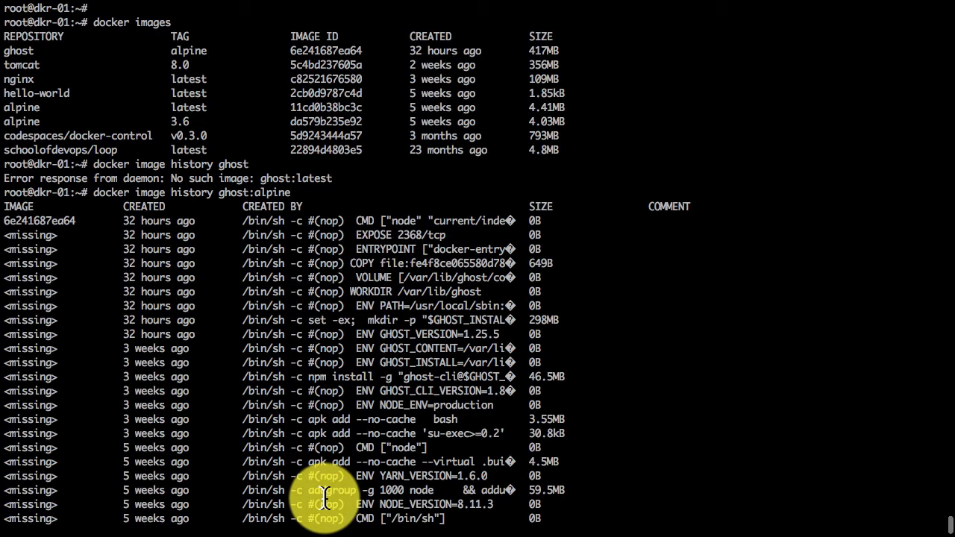
{"action": "scroll", "scroll_direction": "down", "scroll_amount": 3}
{"action": "type", "text": "docker"}
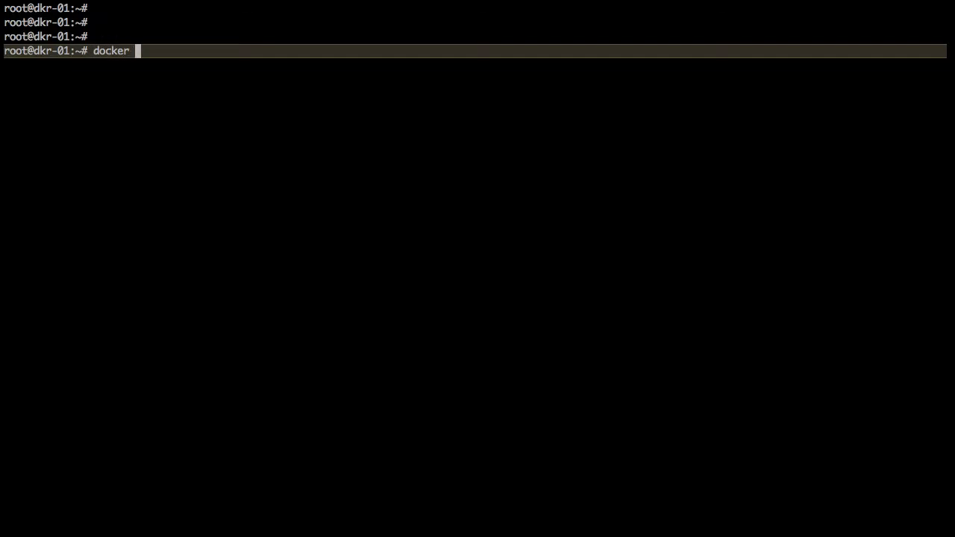
Pull the ubuntu and centos images and verify both with docker image ls
{"action": "type", "text": "pull ubuntu"}
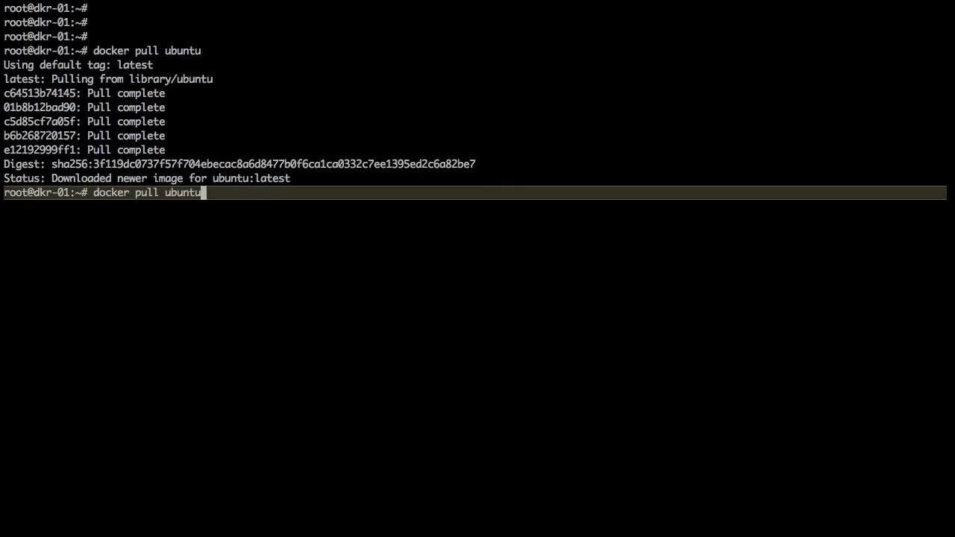
{"action": "type", "text": "centos"}
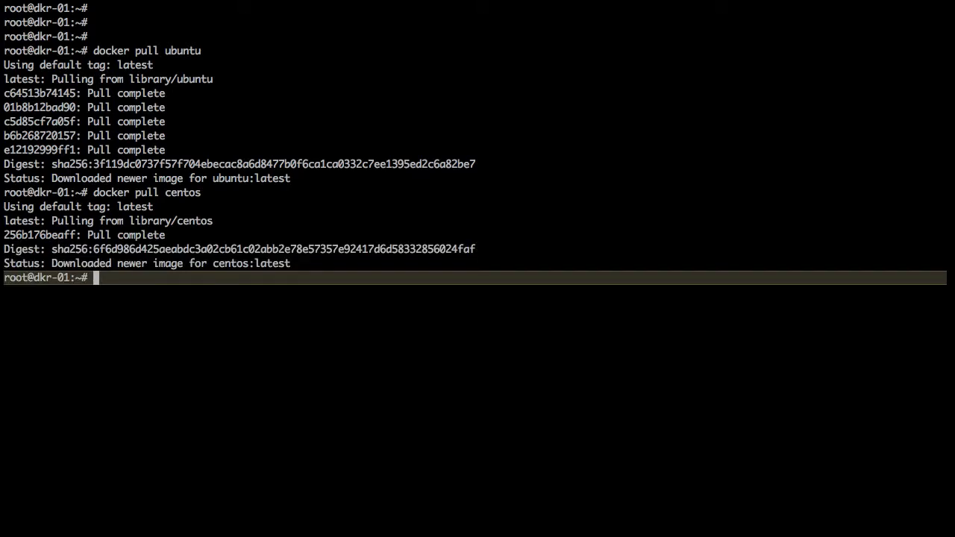
{"action": "type", "text": "docker im"}
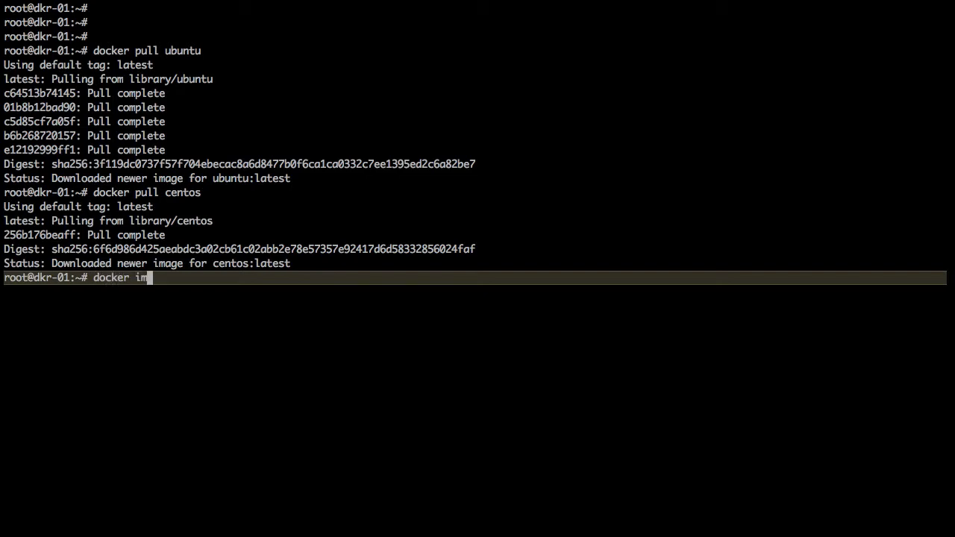
{"action": "type", "text": "age ls"}
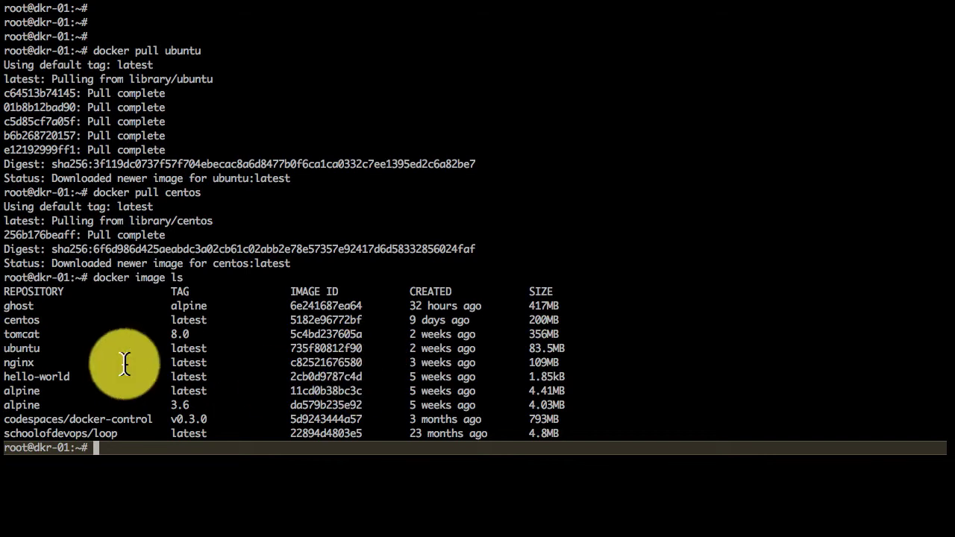
{"action": "type", "text": "docker container run"}
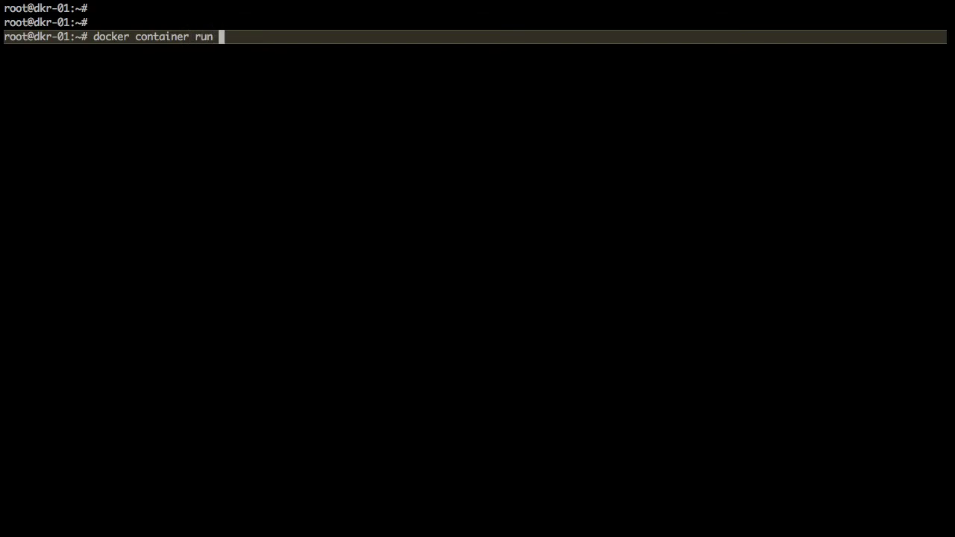
Start detached dev-ubuntu and dev-centos bash containers on the host network, then check docker ps
{"action": "type", "text": "-idt"}
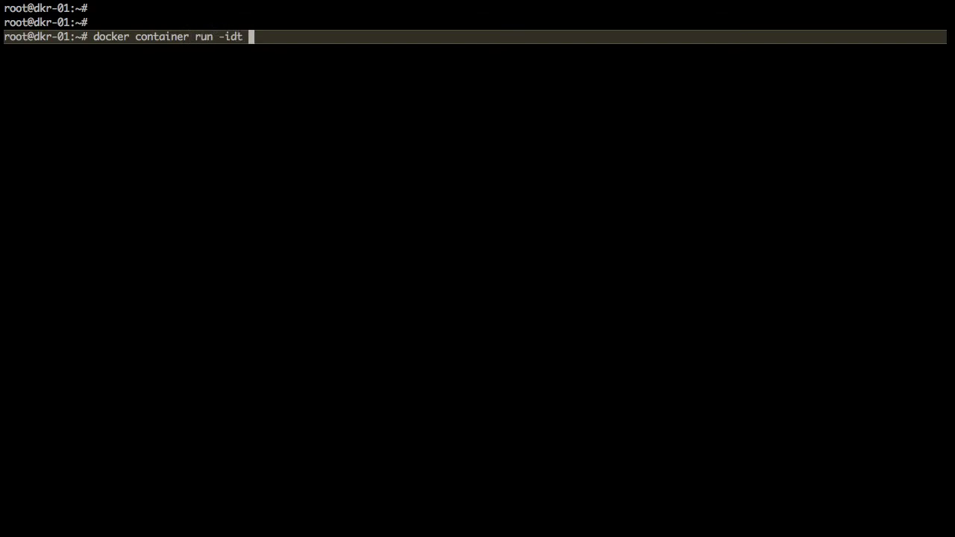
{"action": "type", "text": "--name"}
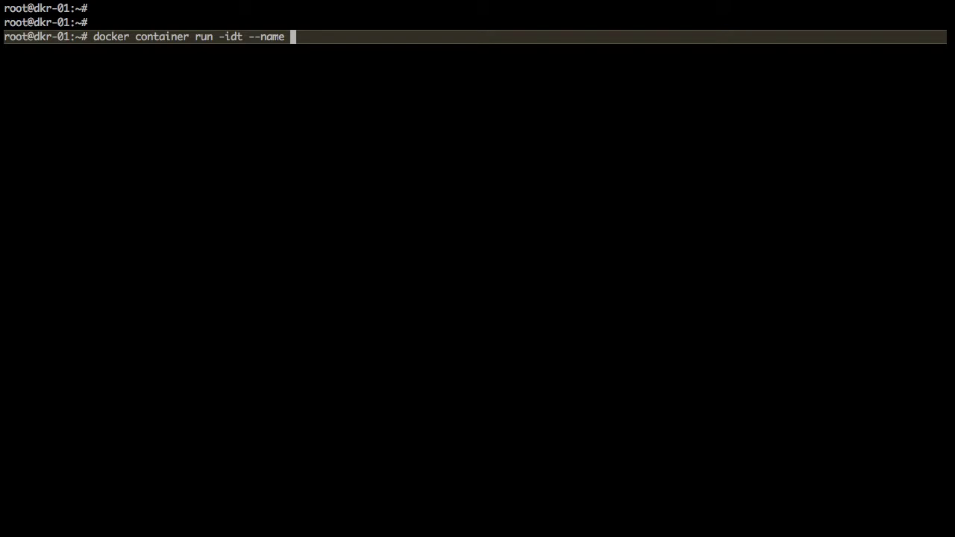
{"action": "type", "text": "dev-"}
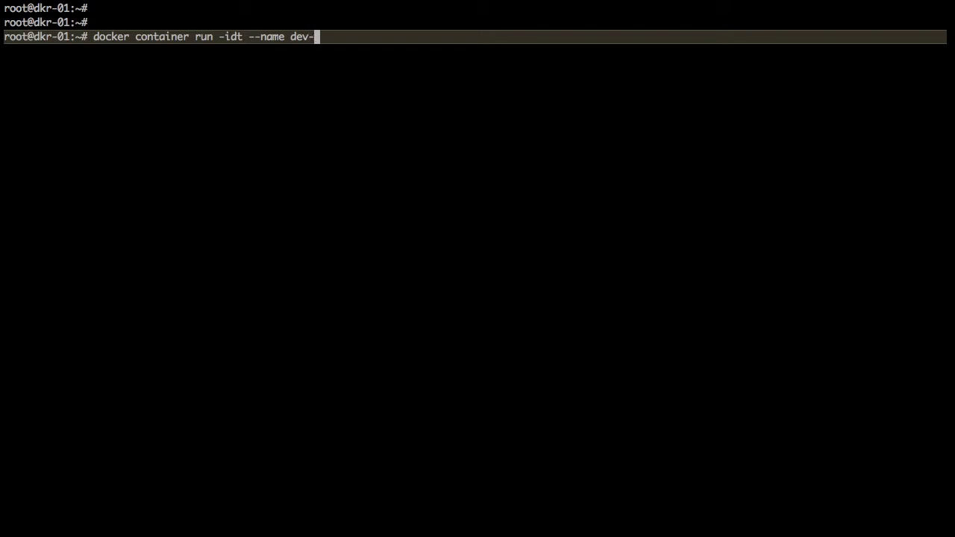
{"action": "type", "text": "ubuntu"}
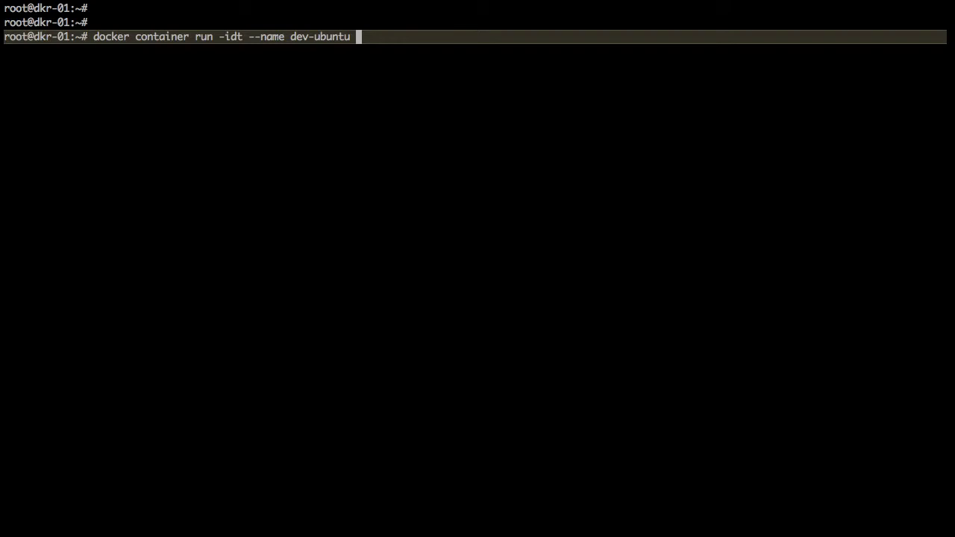
{"action": "type", "text": "-p"}
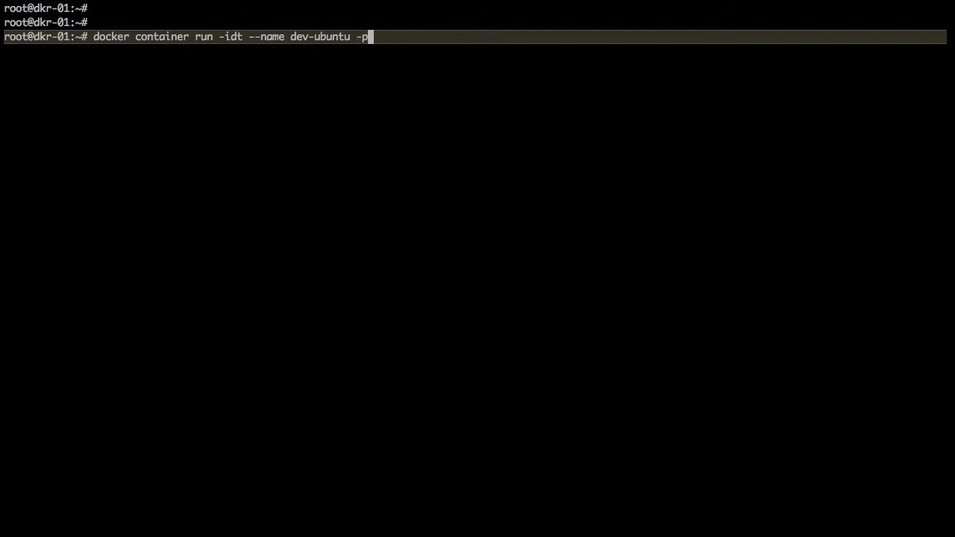
{"action": "type", "text": "800"}
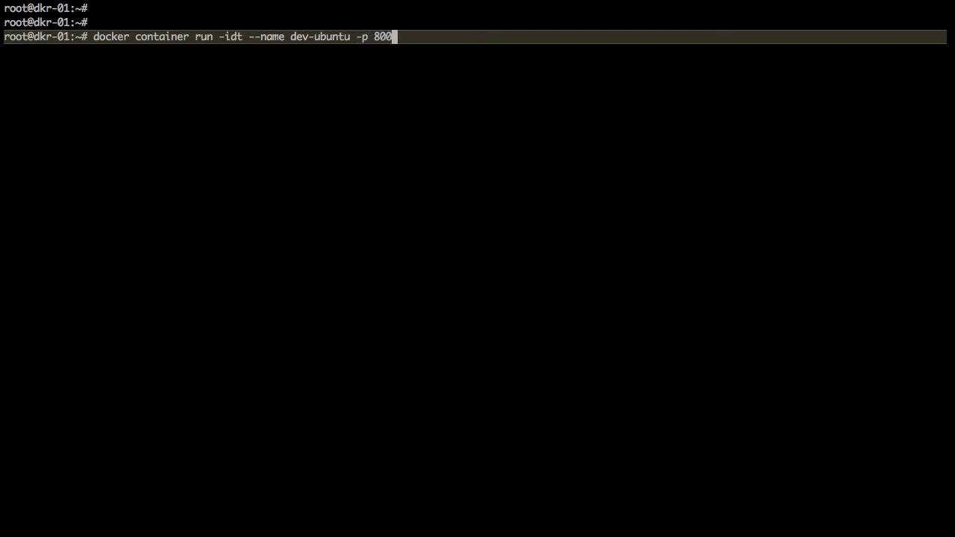
{"action": "type", "text": "0:80"}
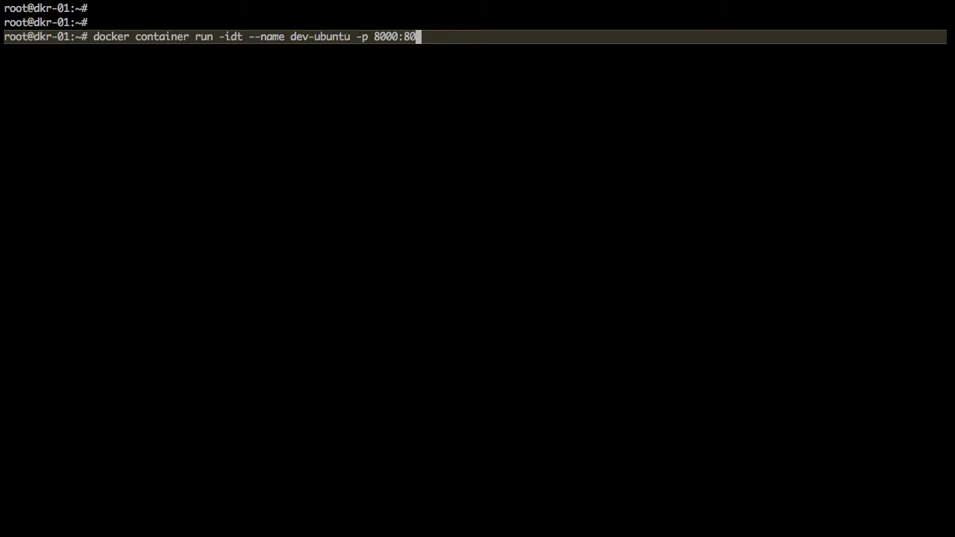
{"action": "key", "text": "BackSpace"}
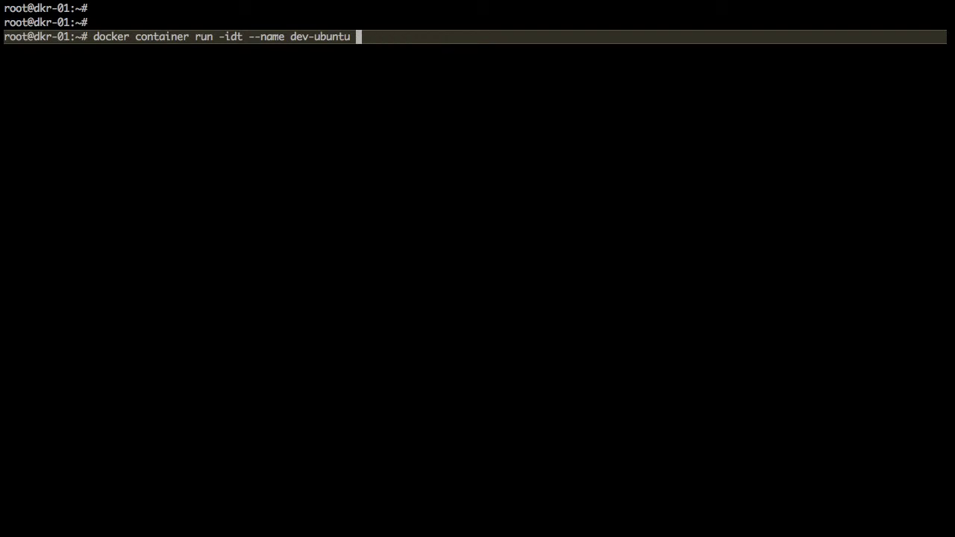
{"action": "type", "text": "--net hos"}
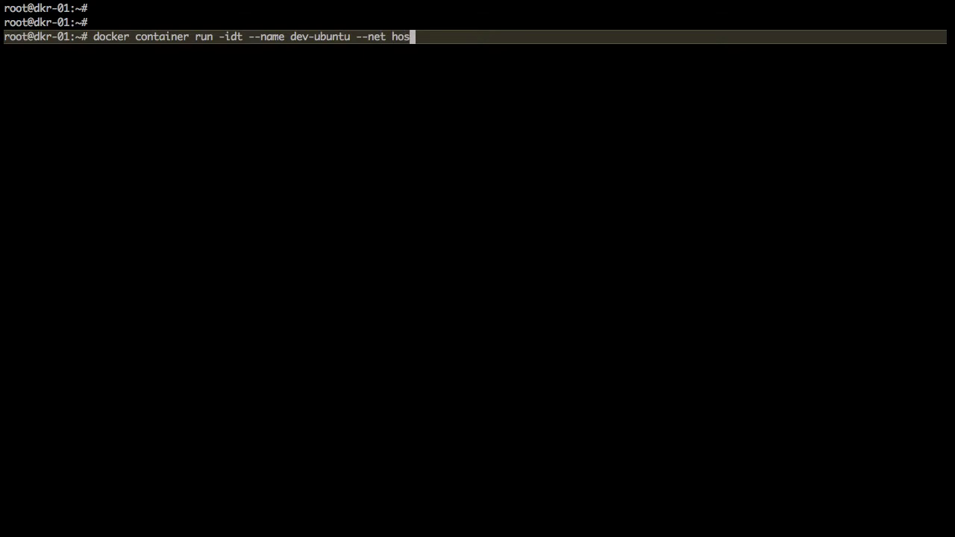
{"action": "type", "text": "t ubuntu bash"}
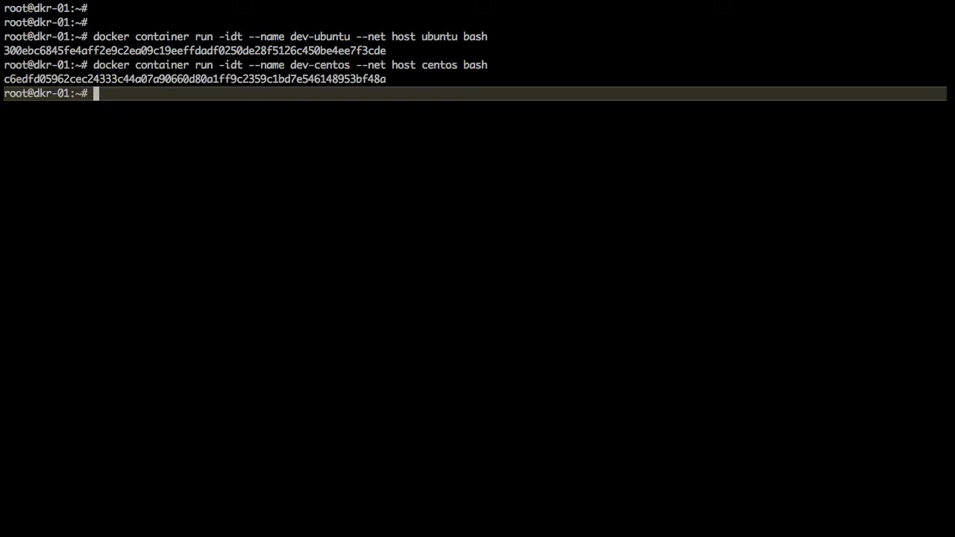
{"action": "type", "text": "docker ps -n 2"}
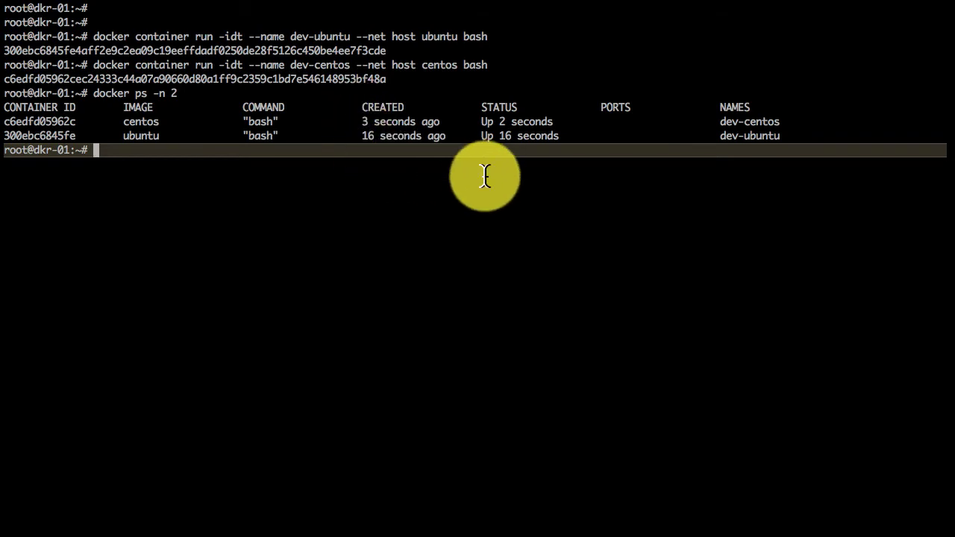
Exec into dev-ubuntu with bash, list processes with ps aux, and run apt-get update
{"action": "type", "text": "docker exec 0"}
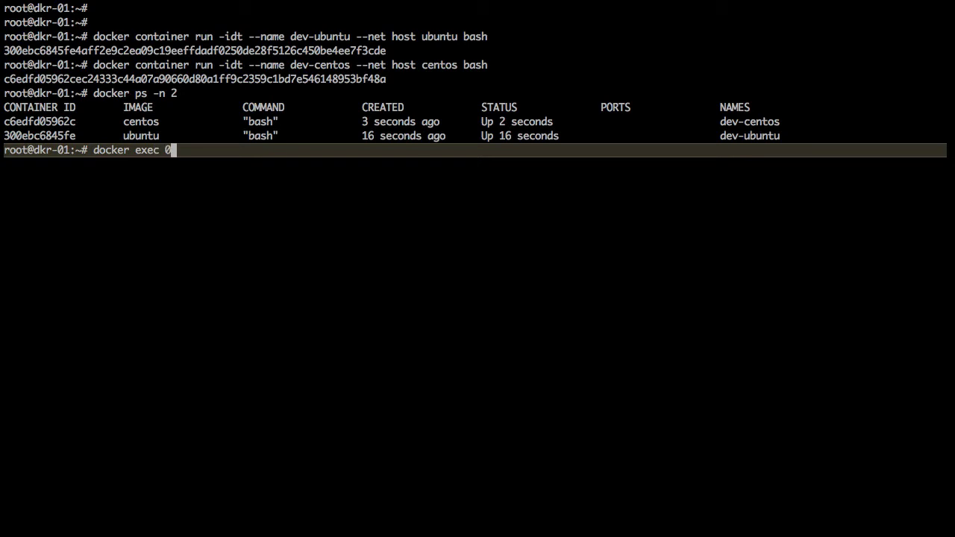
{"action": "type", "text": "-it"}
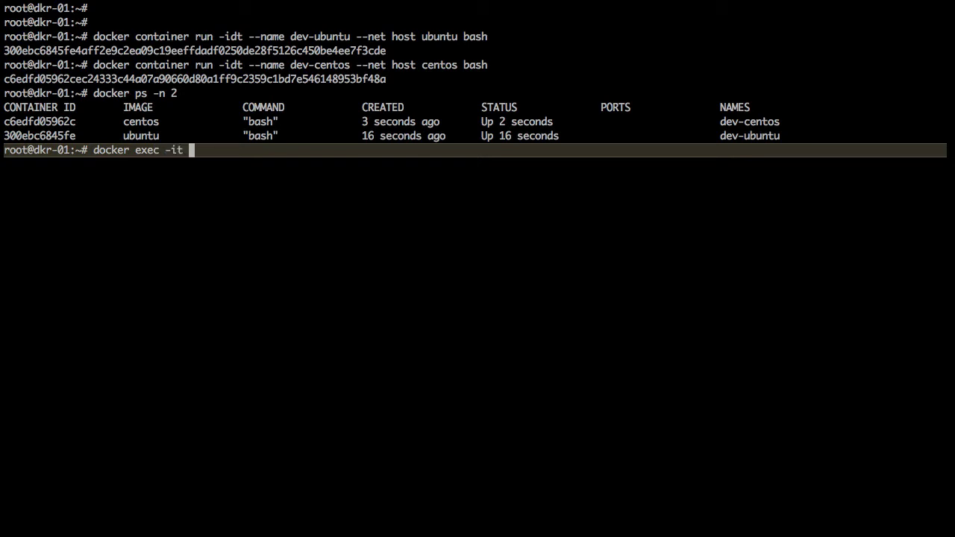
{"action": "type", "text": "dev-ubuntu bash"}
{"action": "type", "text": "ps aux"}
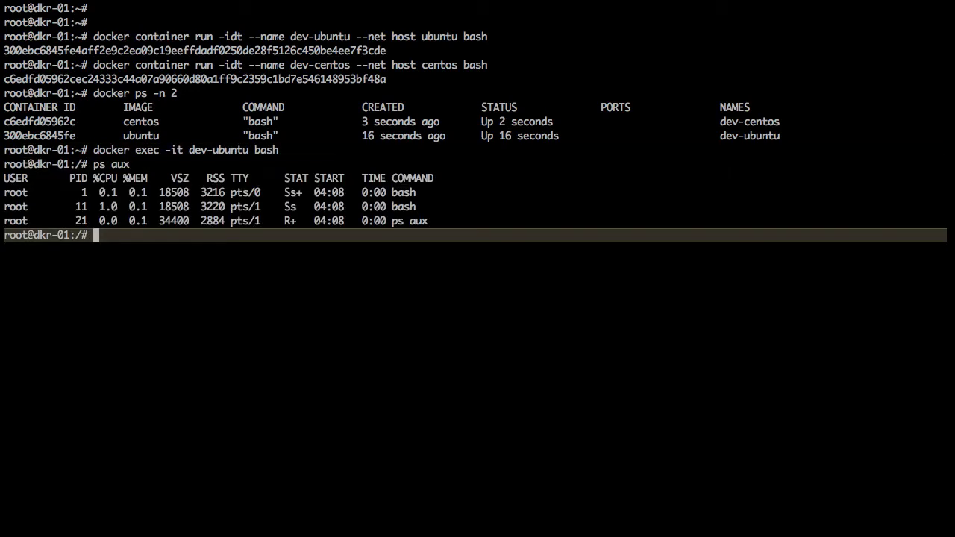
{"action": "type", "text": "apt-get"}
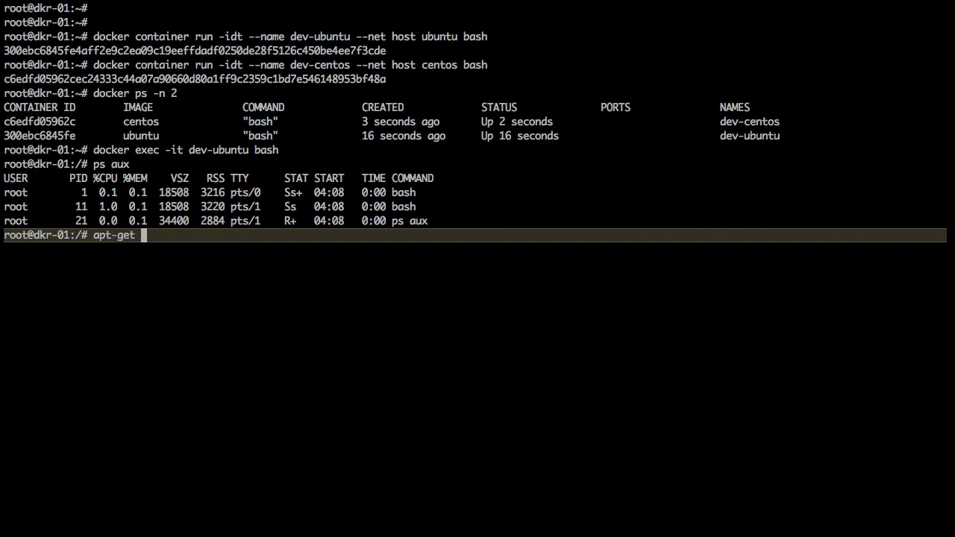
{"action": "type", "text": "update"}
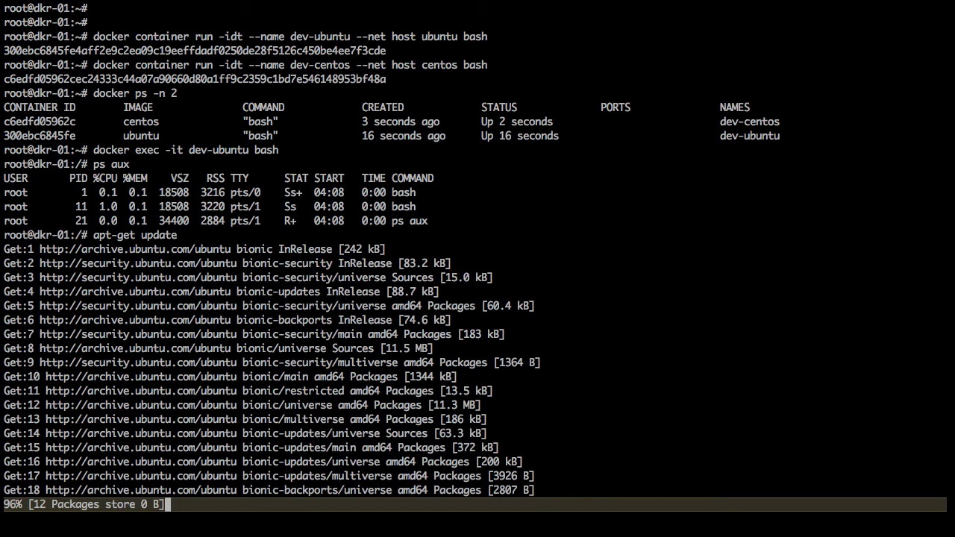
{"action": "type", "text": "whi"}
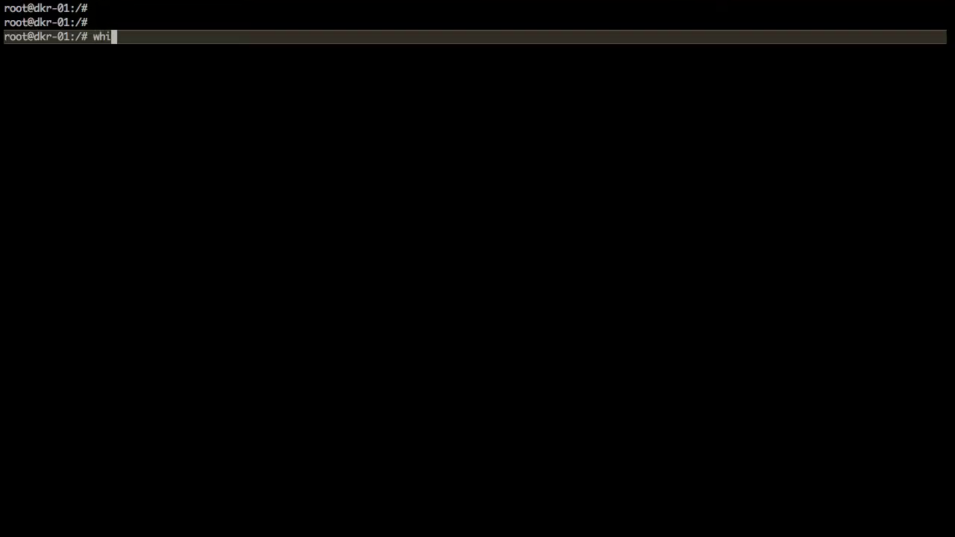
Install vim with apt-get inside dev-ubuntu and create an empty /opt/myfile
{"action": "type", "text": "apt-get install vim"}
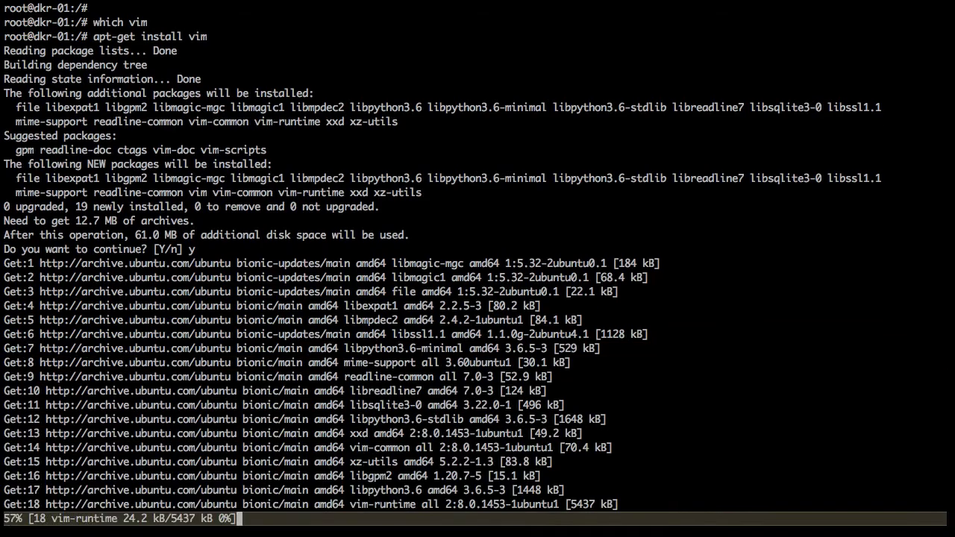
{"action": "type", "text": "touch /op"}
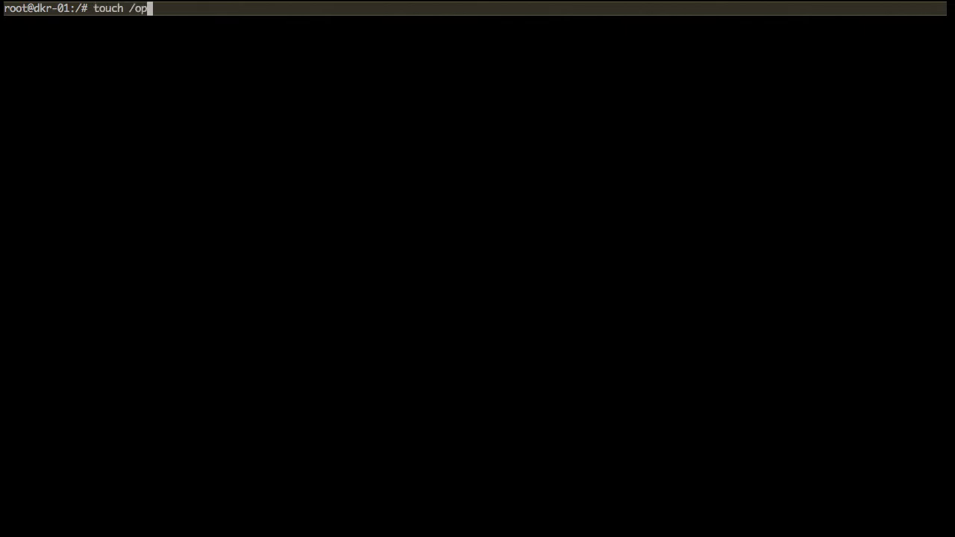
{"action": "type", "text": "t/myfi"}
{"action": "type", "text": "docker stop dev-ub"}
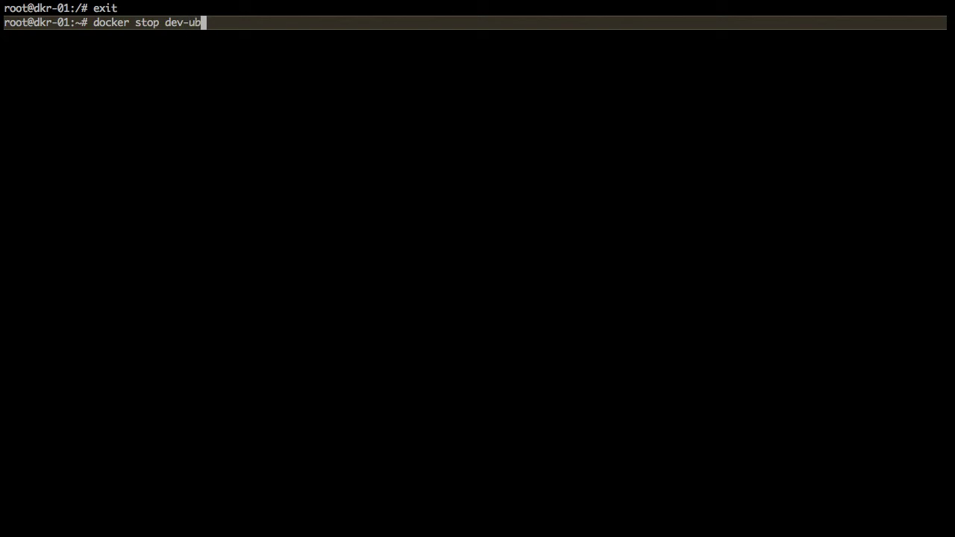
Stop the dev-ubuntu container and start it again
{"action": "key", "text": "enter"}
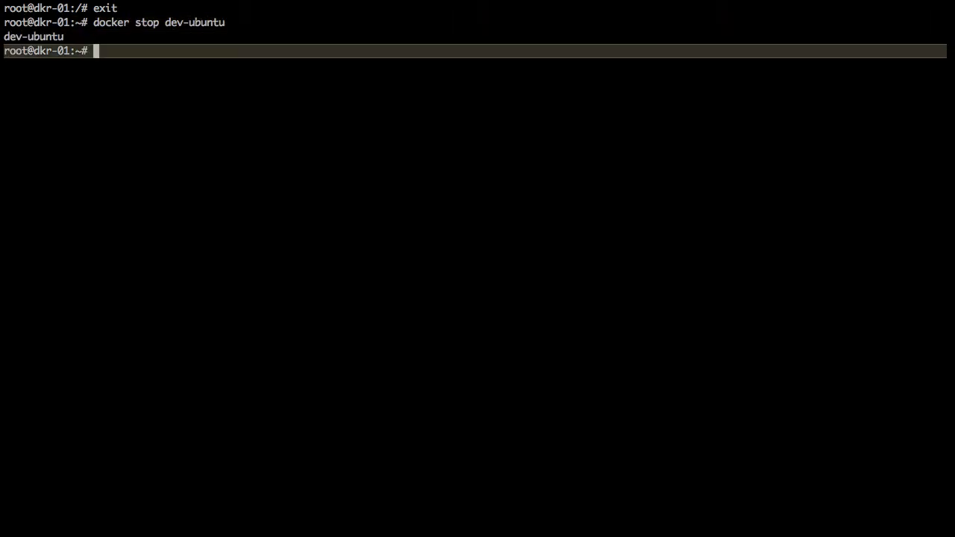
{"action": "key", "text": "ctrl+r"}
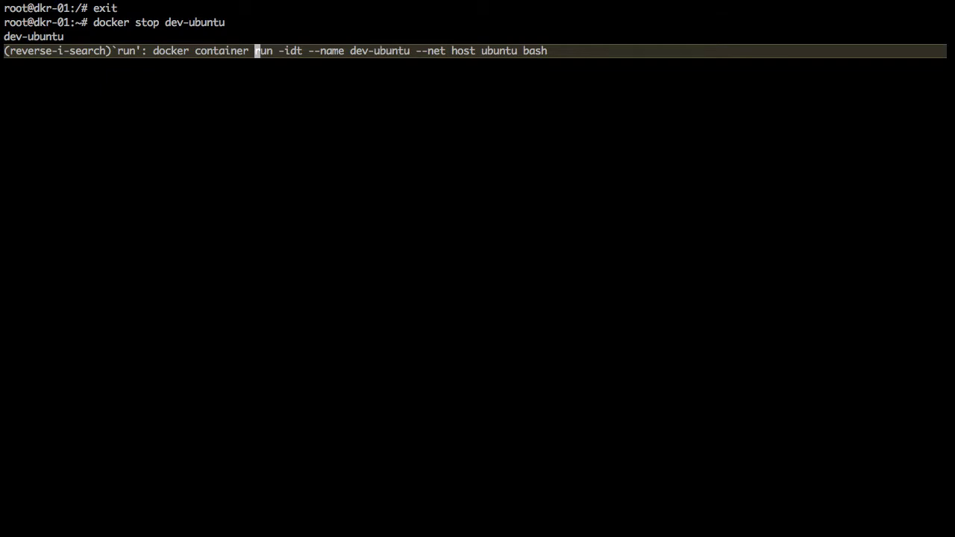
{"action": "key", "text": "ctrl+c"}
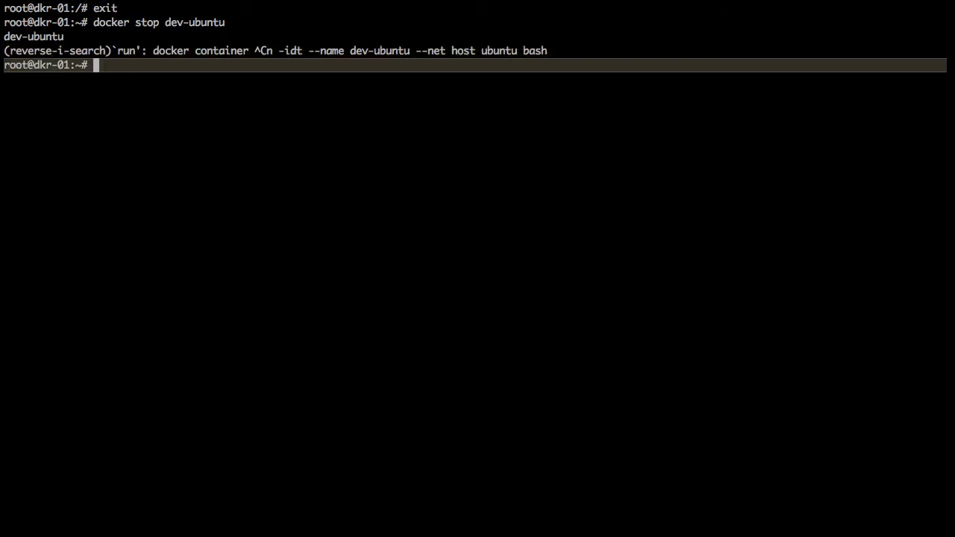
{"action": "type", "text": "docker"}
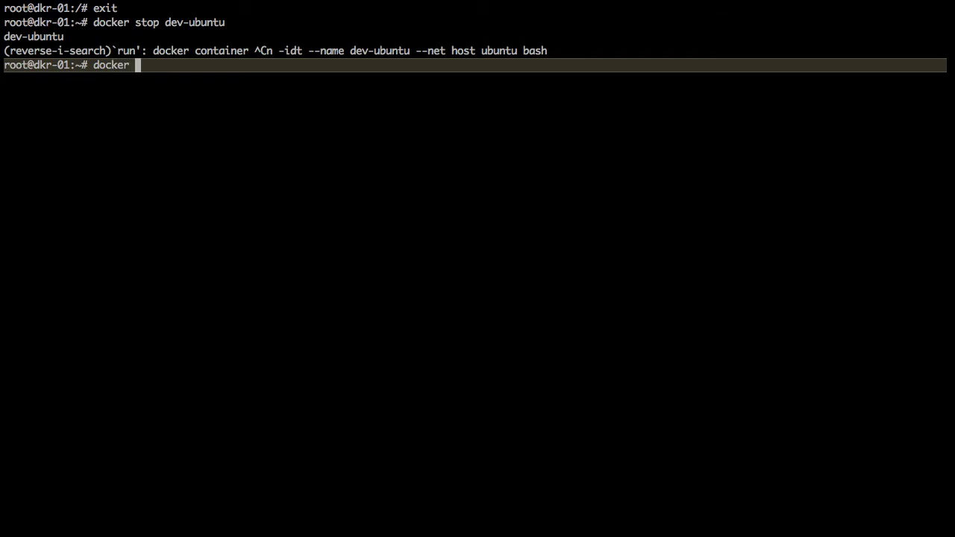
{"action": "type", "text": "start dev-ubuntu"}
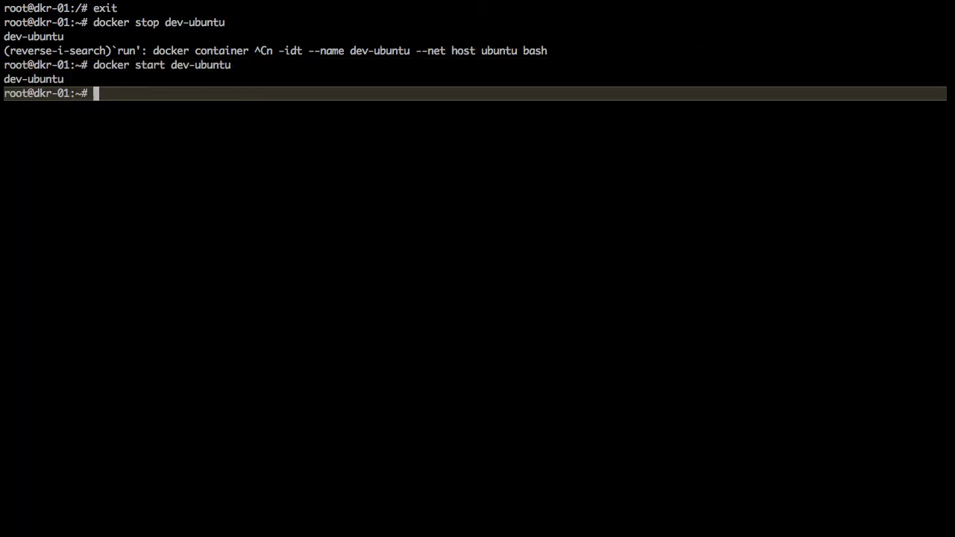
Reopen a dev-ubuntu shell, confirm /opt/myfile and vim still exist, then exit
{"action": "type", "text": "ls"}
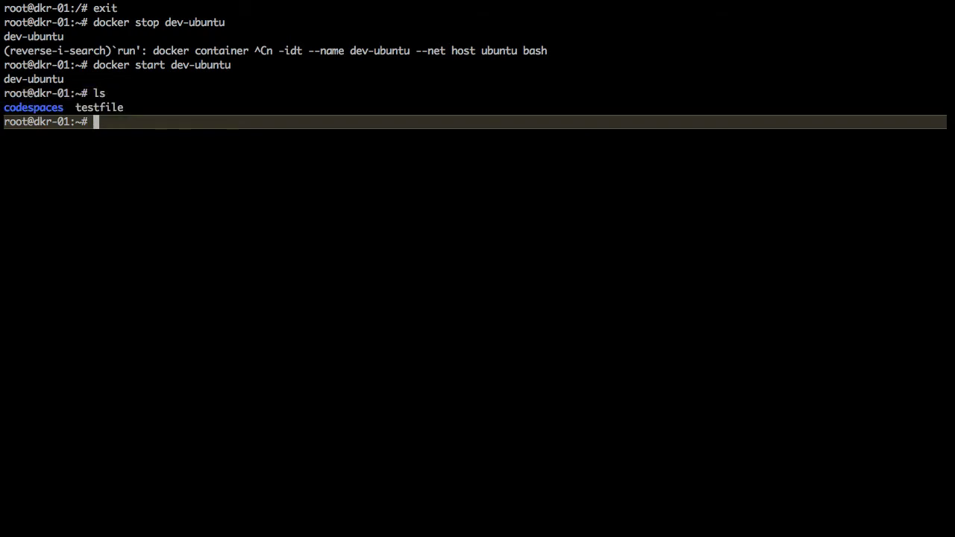
{"action": "key", "text": "ctrl+r"}
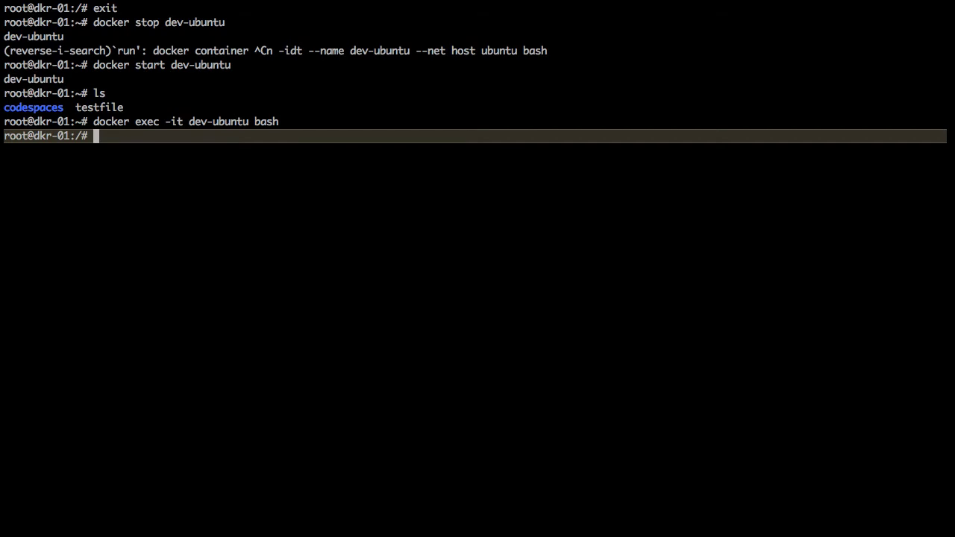
{"action": "type", "text": "ls /opt/"}
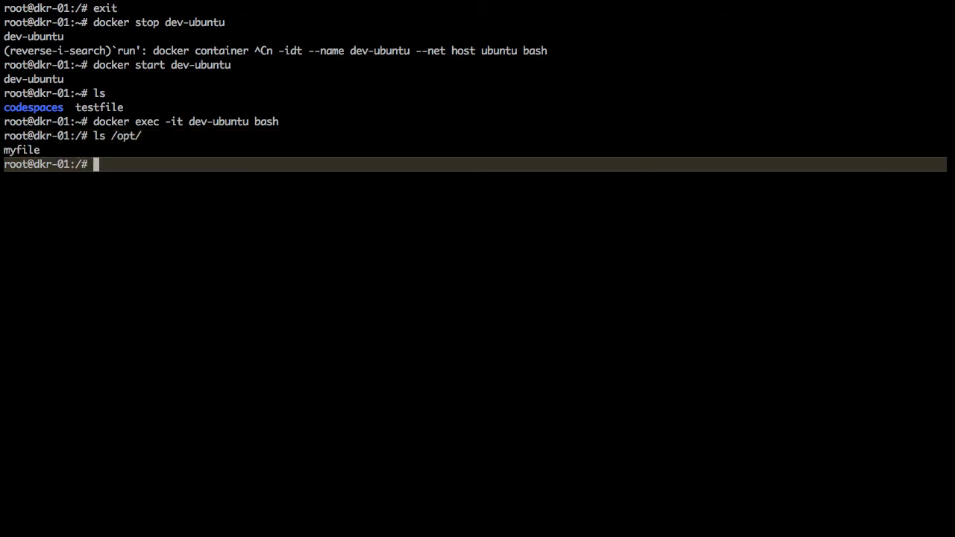
{"action": "type", "text": "which vim"}
{"action": "type", "text": "ps aux"}
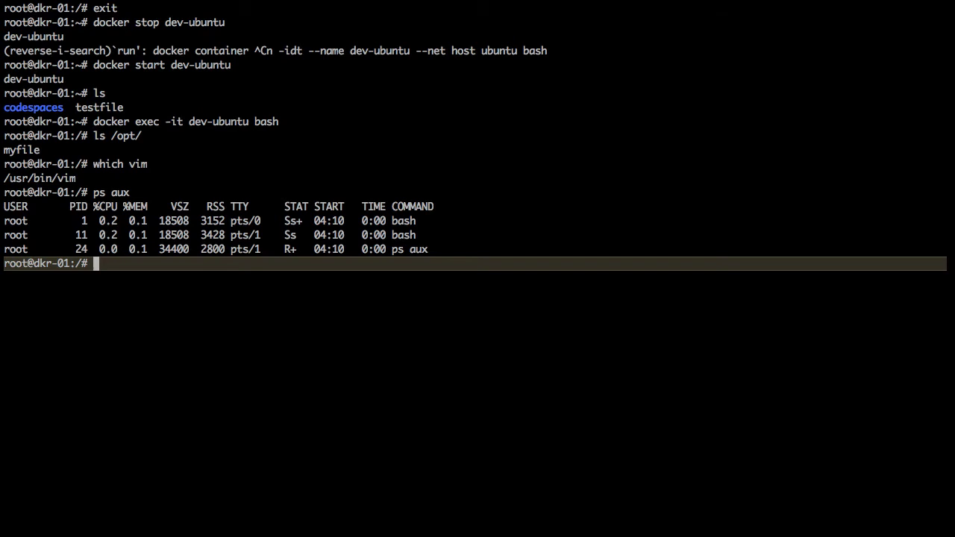
{"action": "type", "text": "exit"}
{"action": "type", "text": "docker exec -it dev-centos bash"}
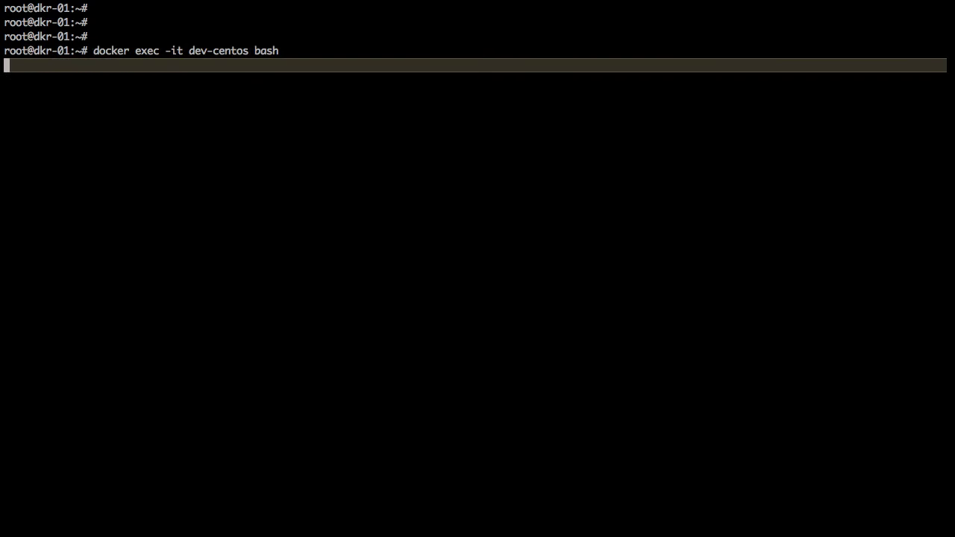
Install a package in dev-centos using yum, then return to the host to stop dev-ubuntu
{"action": "type", "text": "yum"}
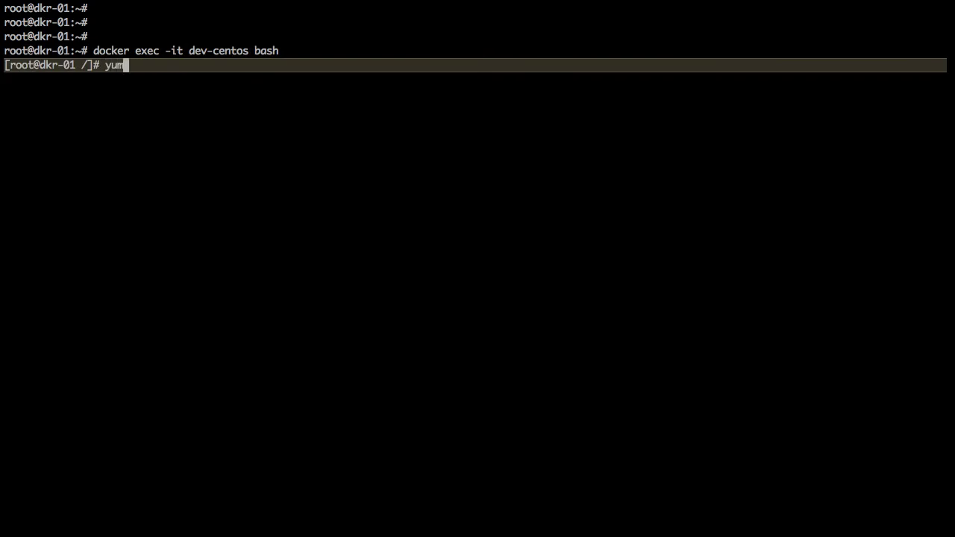
{"action": "type", "text": "install"}
{"action": "type", "text": "docker stop de"}
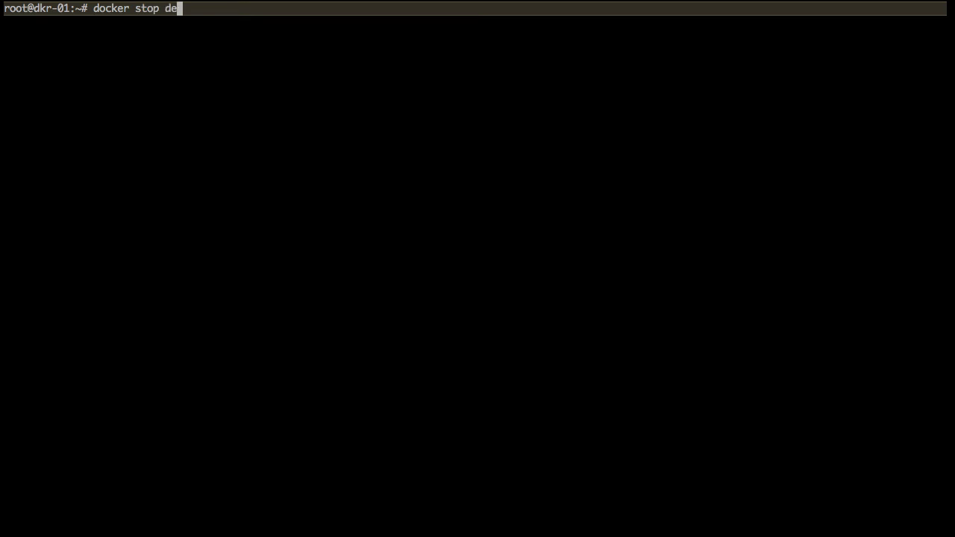
{"action": "type", "text": "v-ubuntu"}
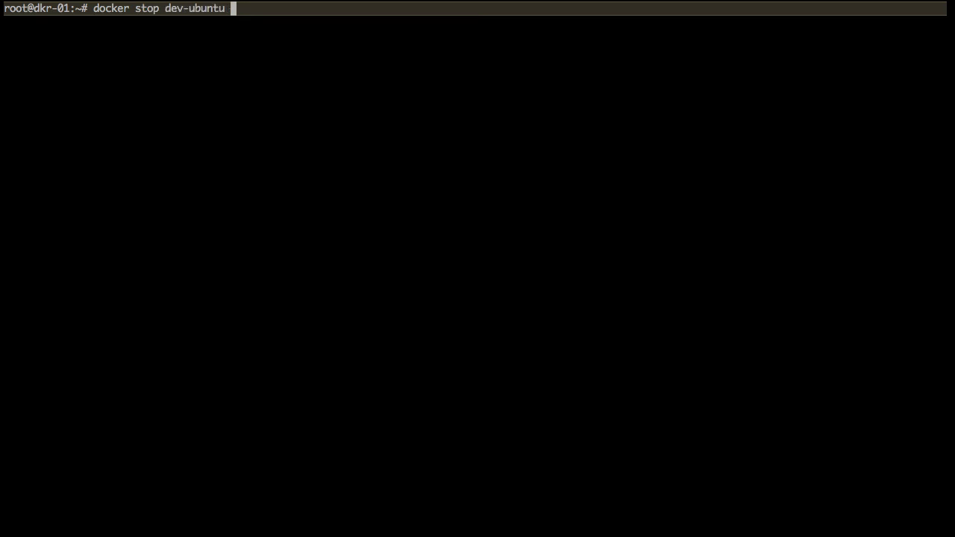